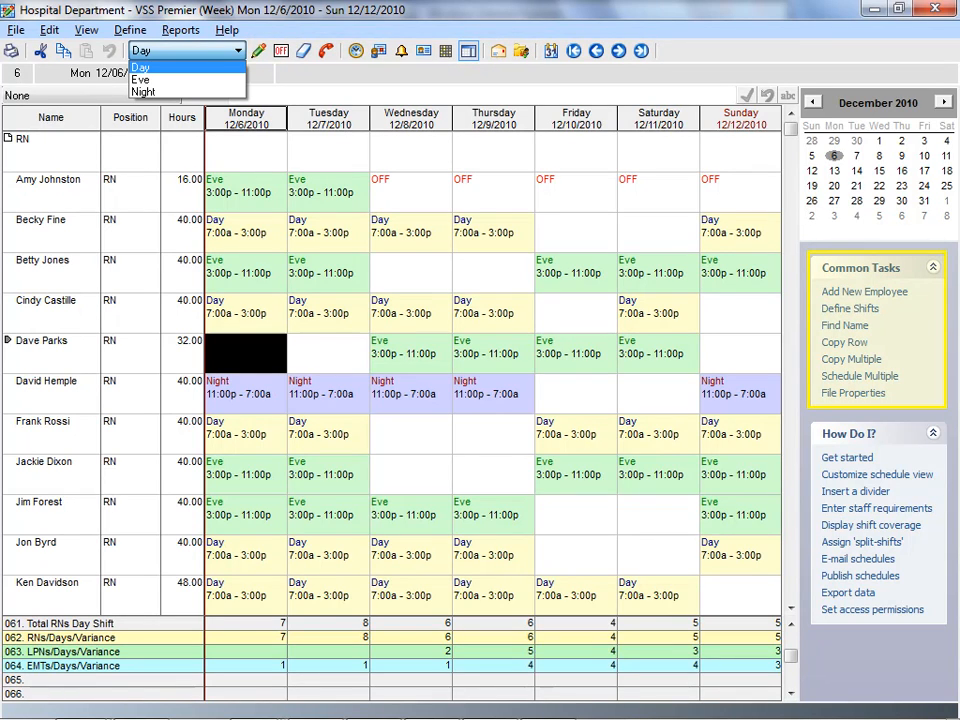
left_click(860, 375)
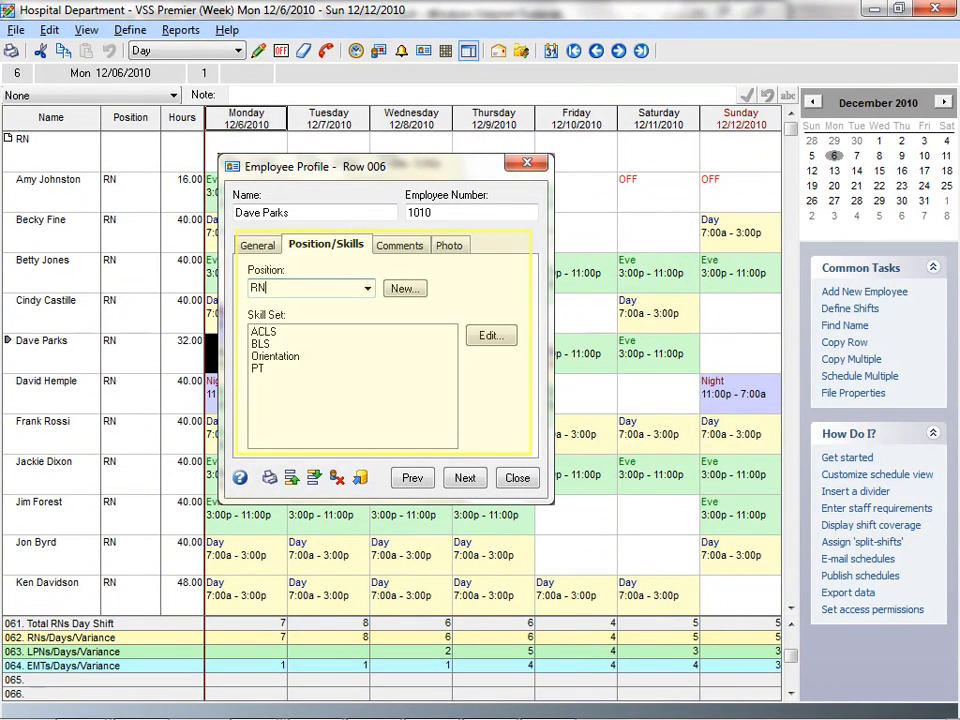
Close the profile and show four RN candidates for Monday 12/06/2010 in the Scheduling Assistant
left_click(491, 335)
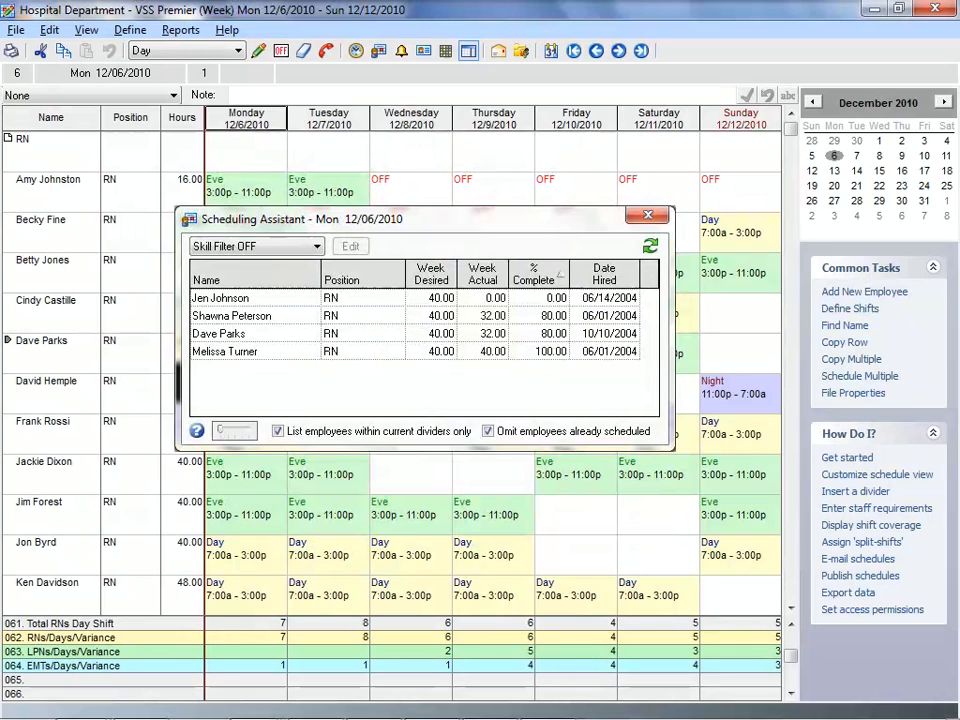
left_click(481, 273)
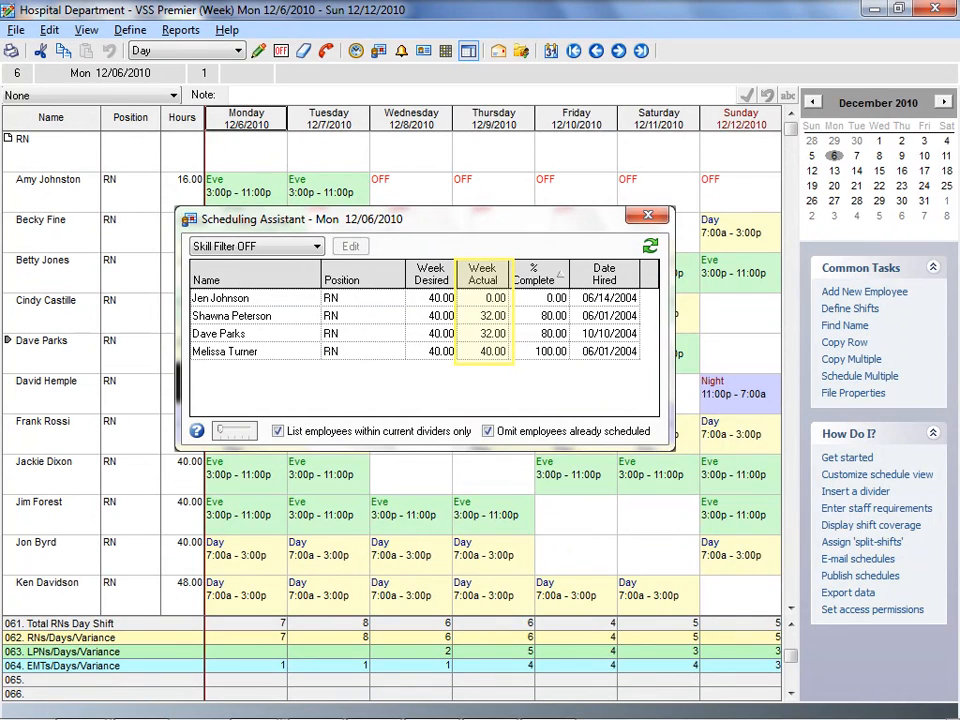
left_click(430, 273)
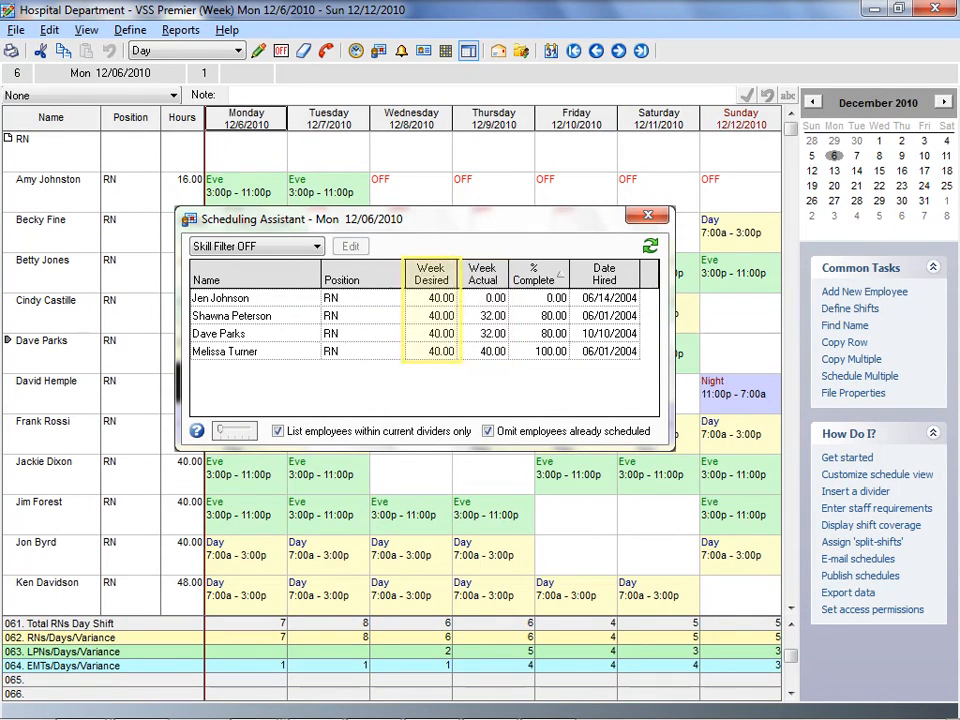
left_click(604, 272)
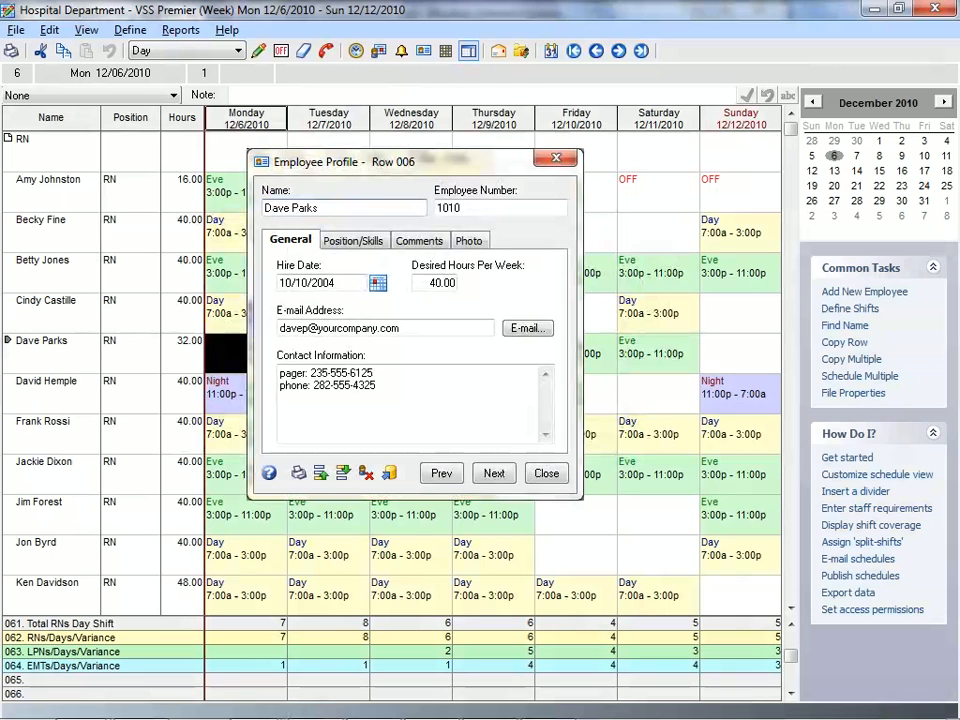
left_click(400, 400)
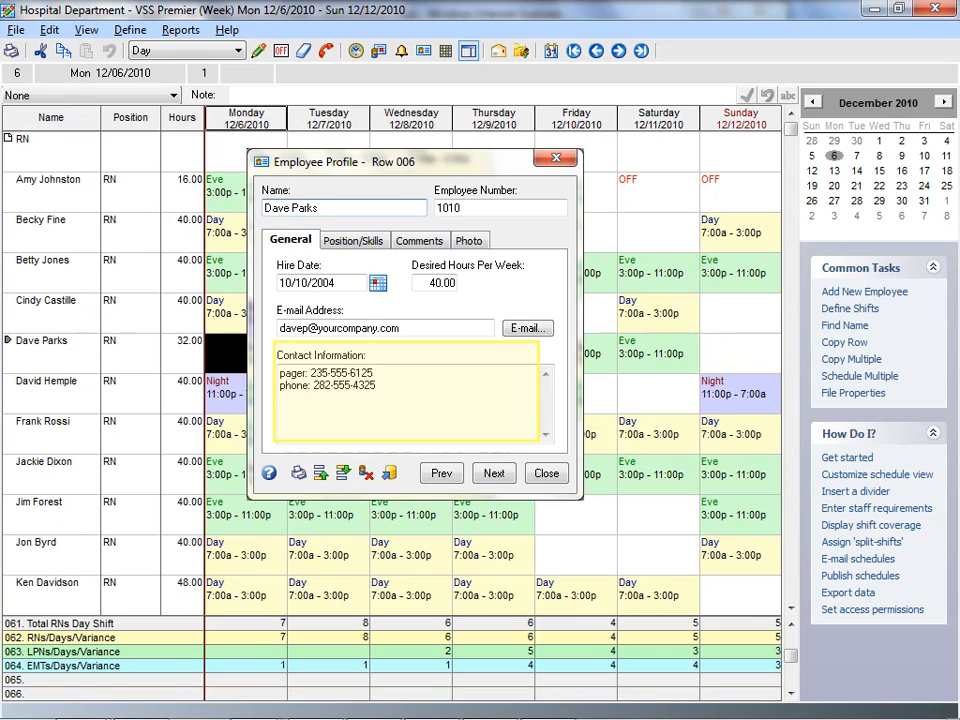
left_click(546, 473)
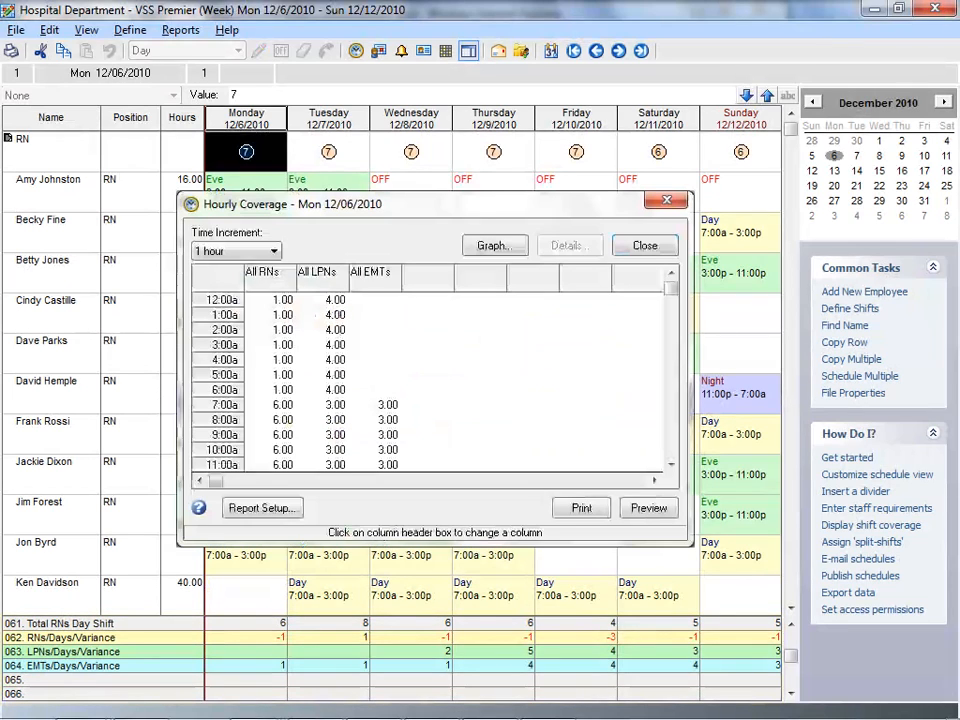
Close Hourly Coverage and list the available reports from the Reports menu
left_click(569, 245)
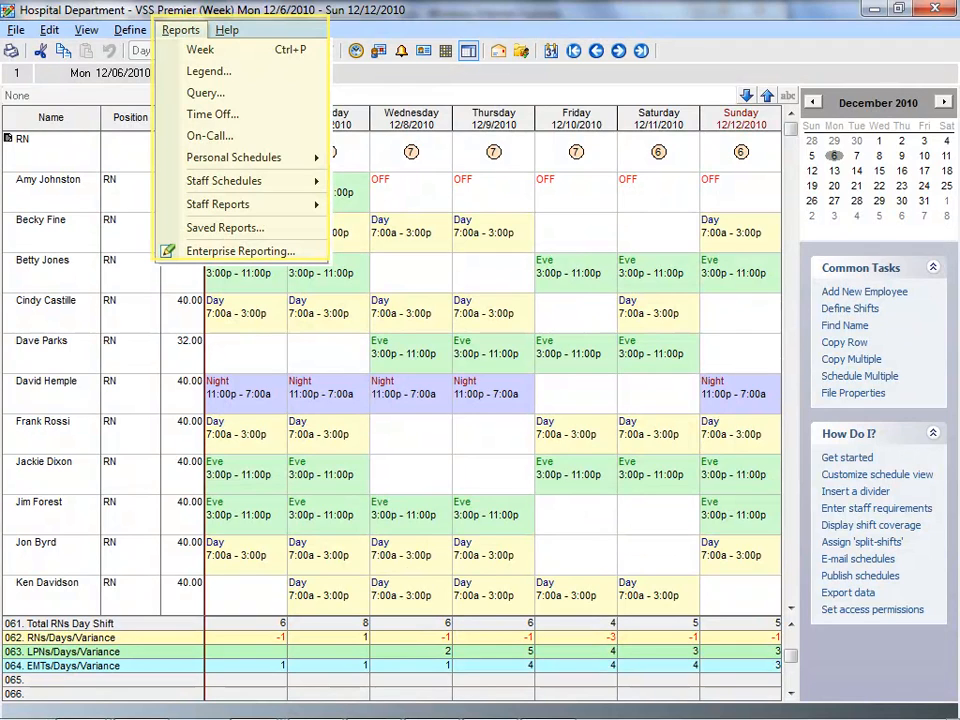
Review the Staff Schedules report options, close them, and list the File commands including Export Data
left_click(224, 180)
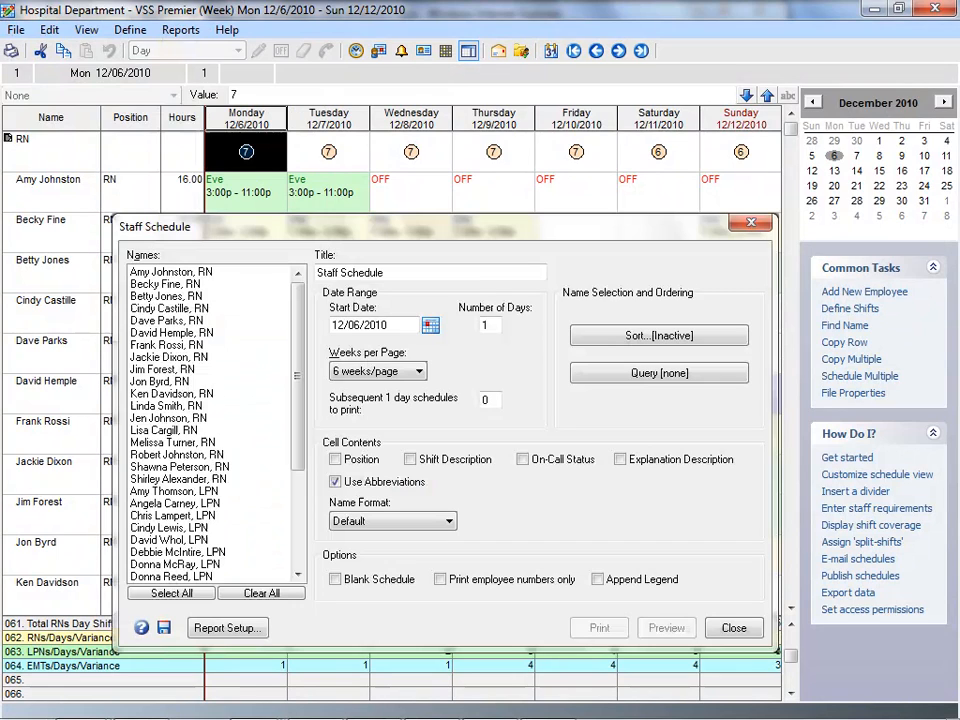
left_click(16, 29)
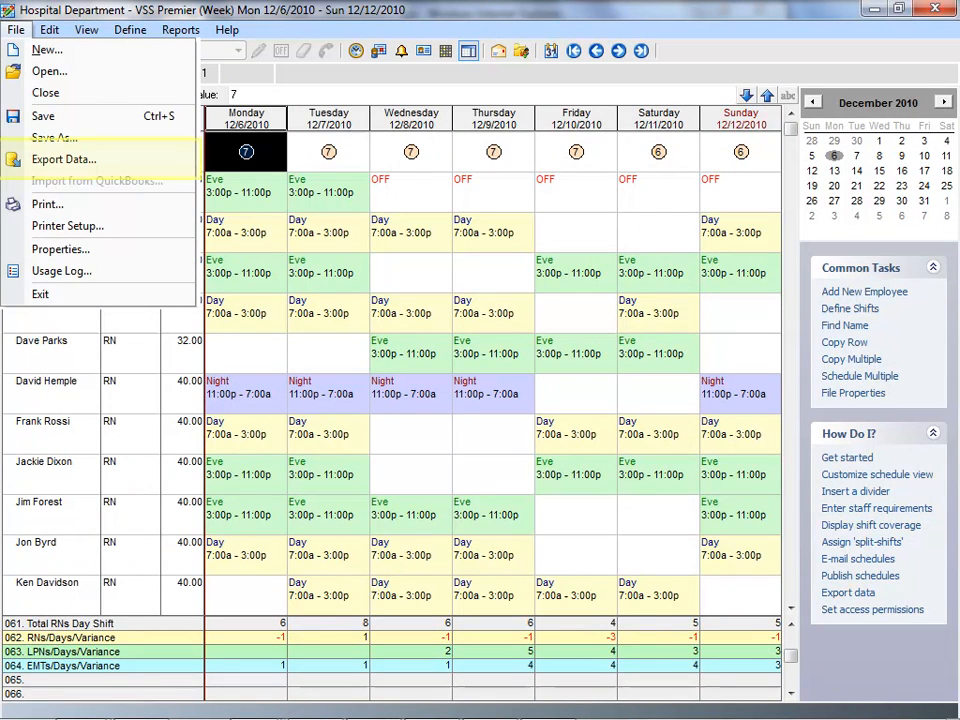
mouse_move(54, 138)
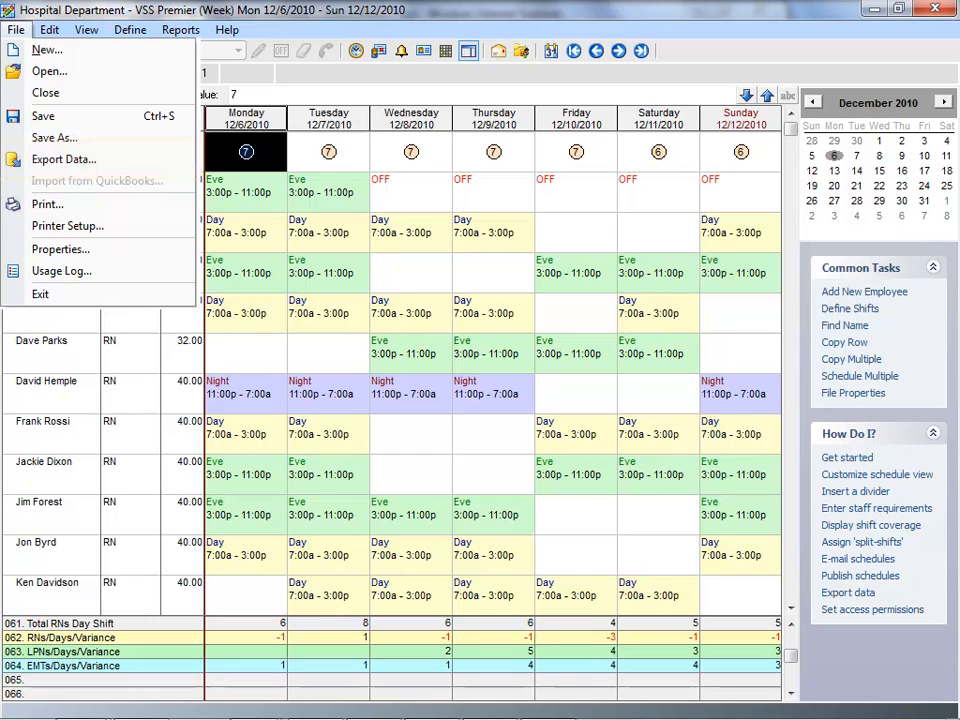